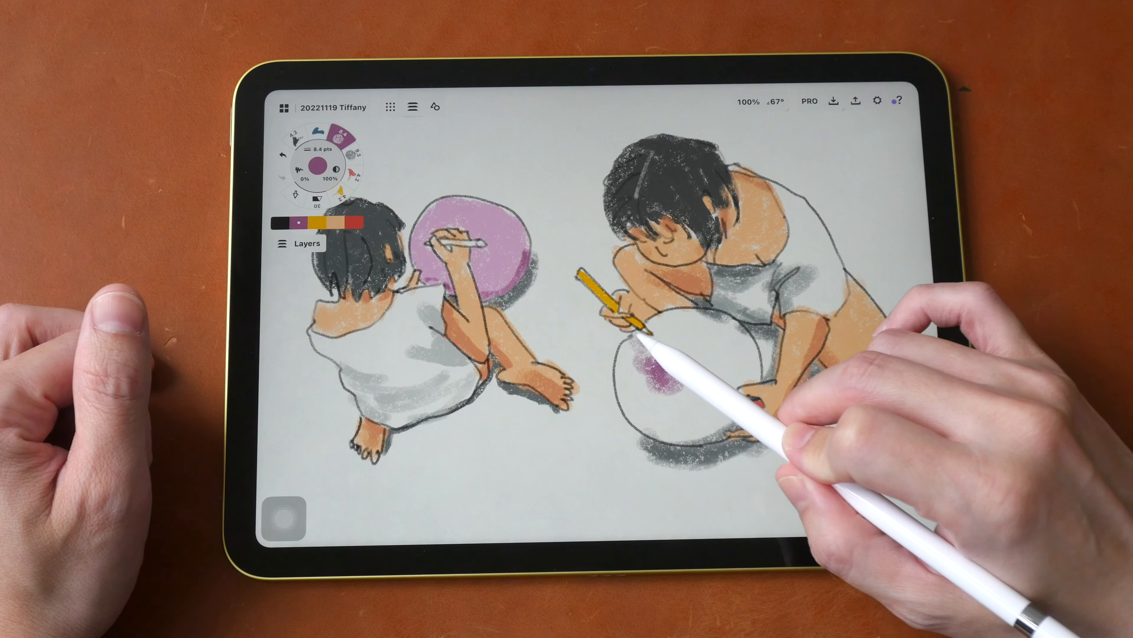
Leave the Concepts sketch and bring up apple.com in Safari
{"action": "left_click_drag", "start_coordinate": [651, 347], "coordinate": [665, 368]}
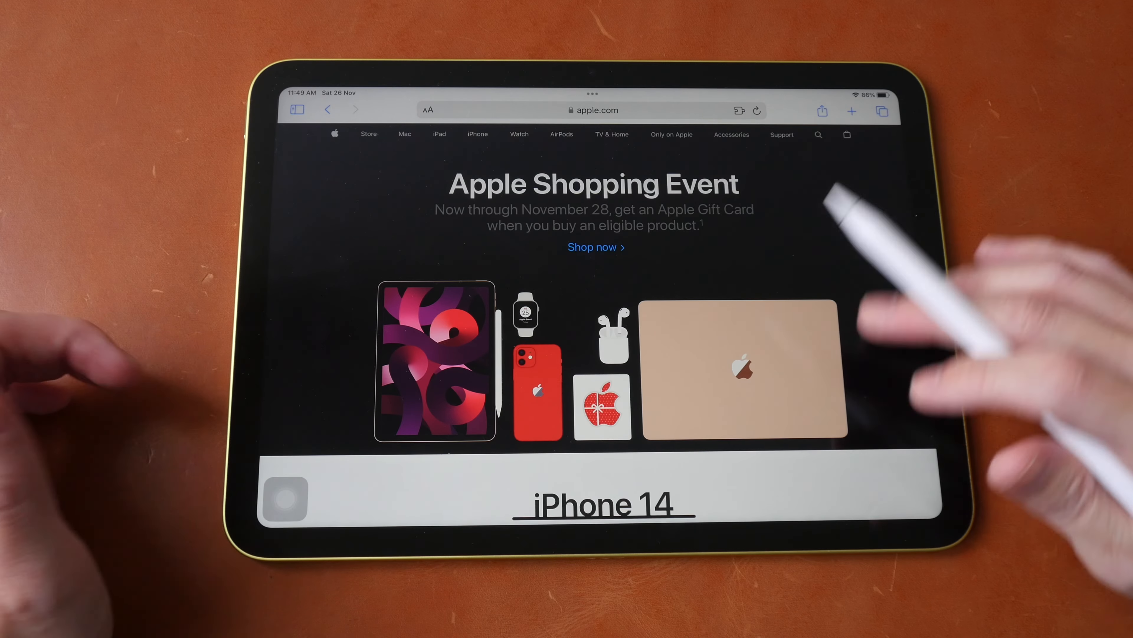
Scroll the apple.com homepage down to its footer links and copyright line
{"action": "scroll", "scroll_direction": "down", "scroll_amount": 3}
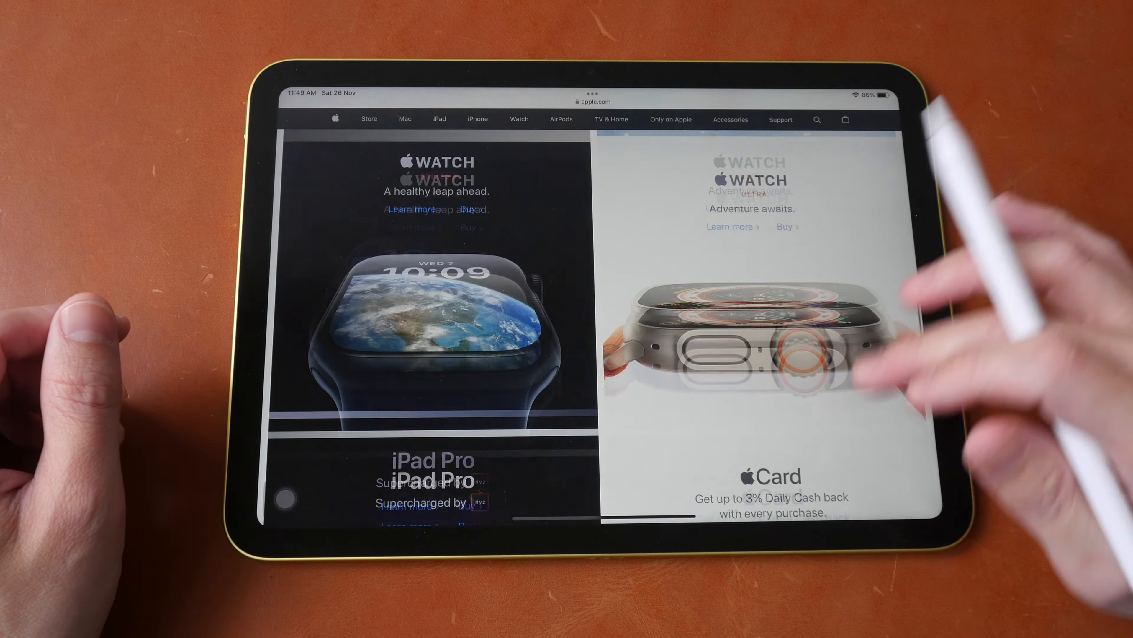
{"action": "scroll", "scroll_direction": "down", "scroll_amount": 3}
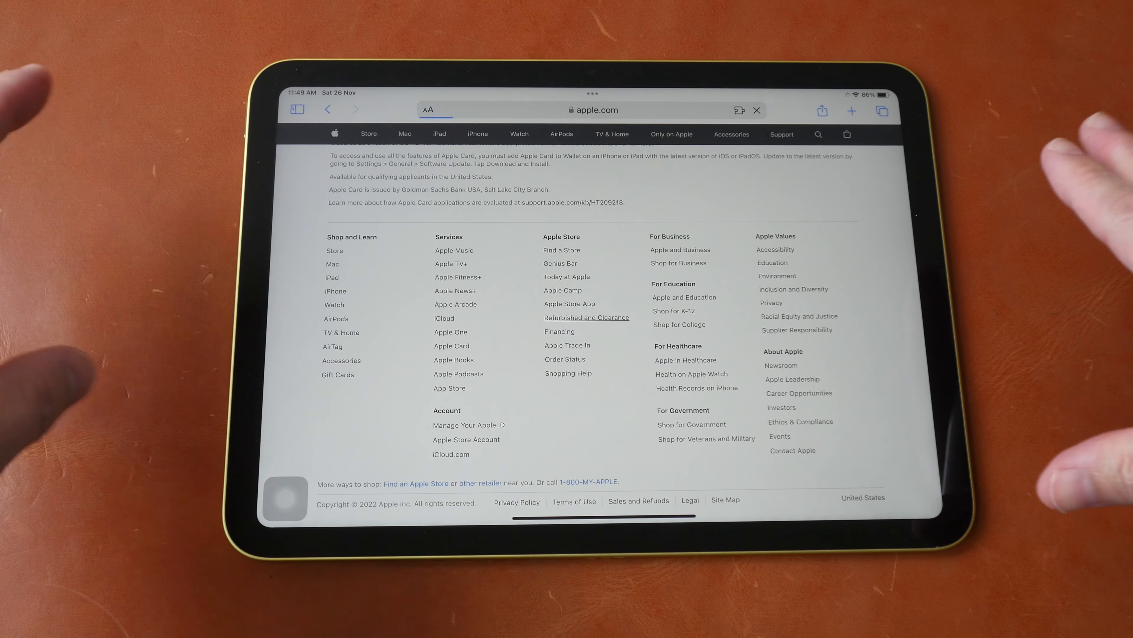
Enter the Refurbished and Clearance store and reach its Shop Refurbished categories
{"action": "left_click", "coordinate": [586, 318]}
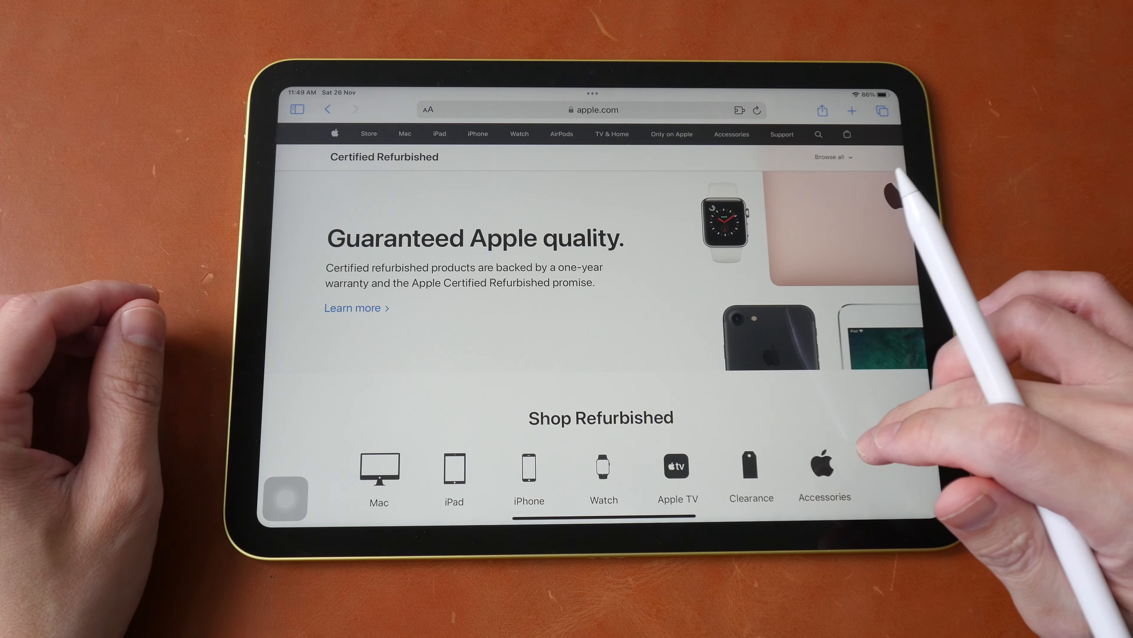
{"action": "scroll", "scroll_direction": "down", "scroll_amount": 3}
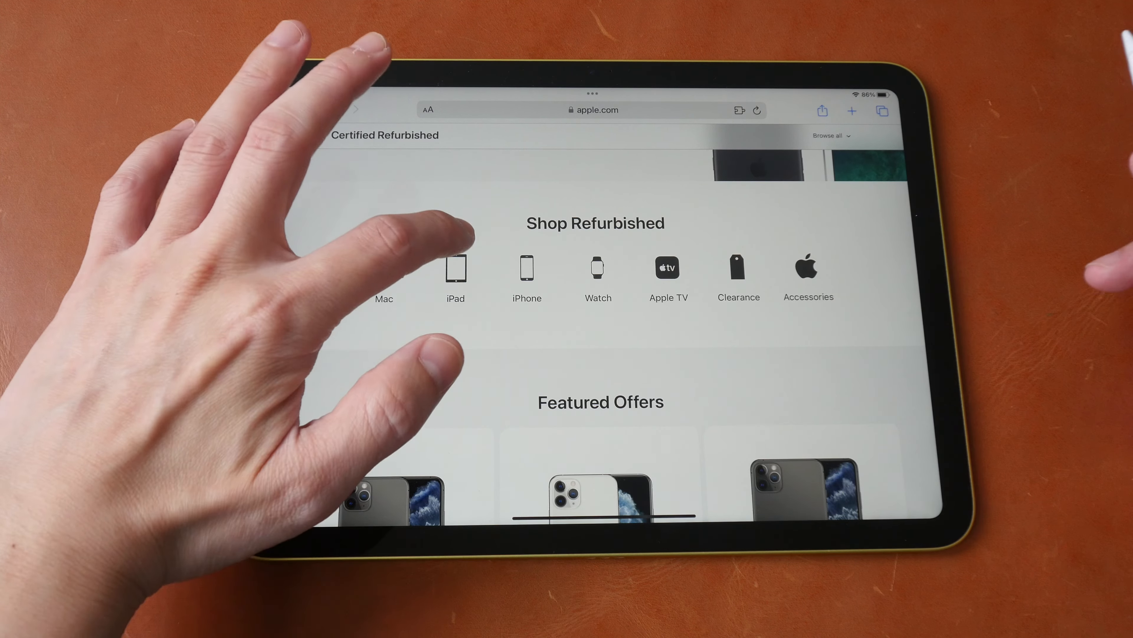
Filter refurbished iPads to iPad Air and reach the 4th Generation listings at $469, saving $80
{"action": "left_click", "coordinate": [455, 267]}
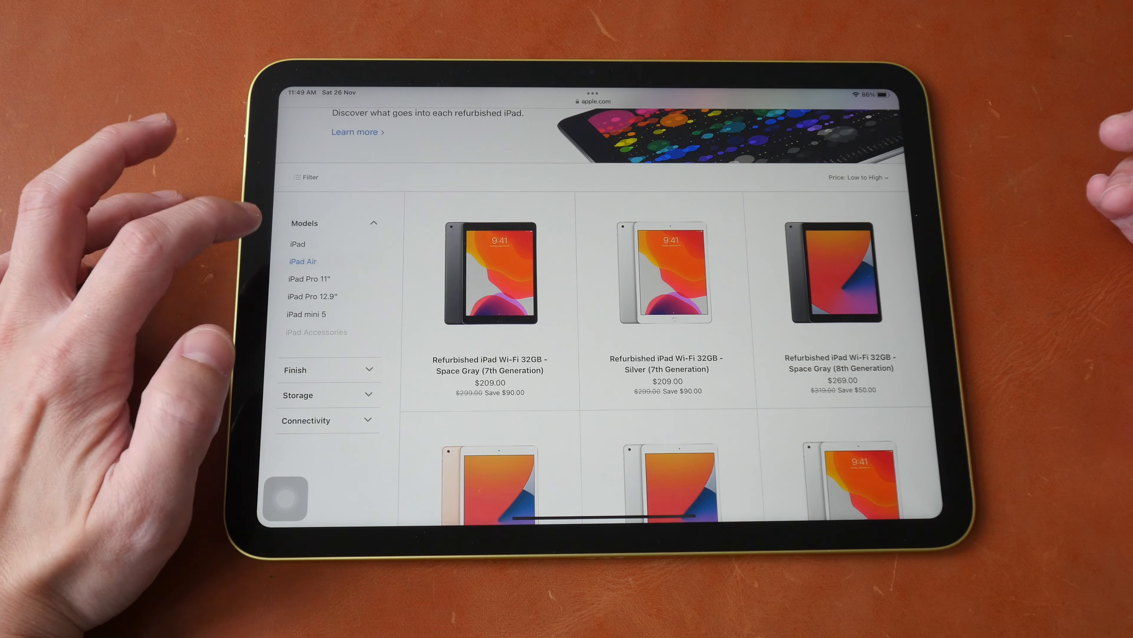
{"action": "left_click", "coordinate": [303, 261]}
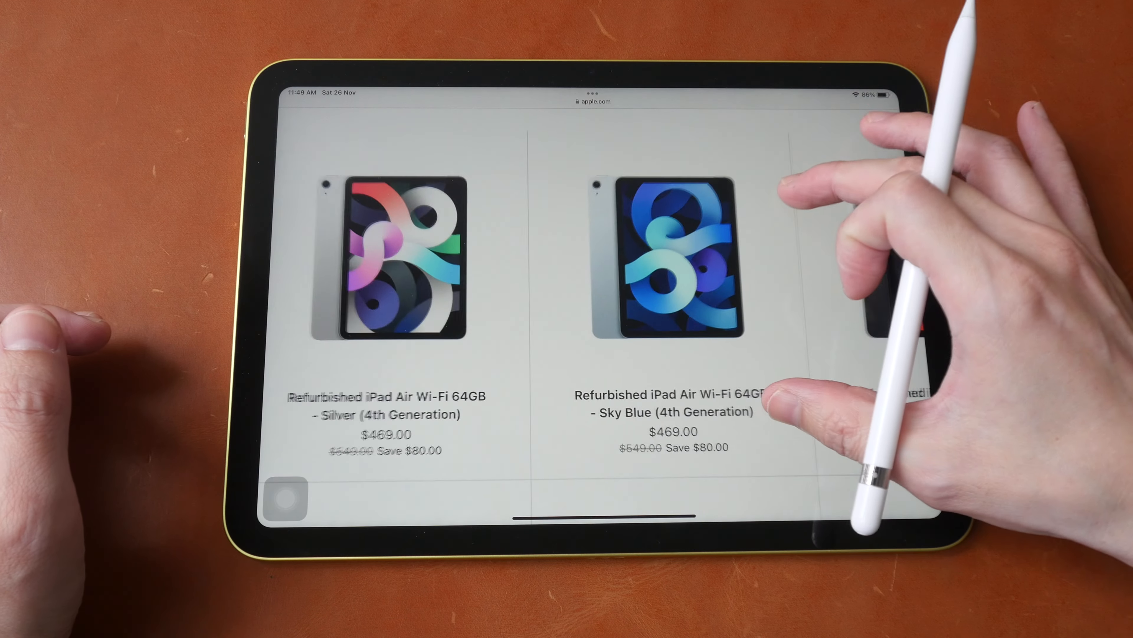
{"action": "scroll", "scroll_direction": "left", "scroll_amount": 3}
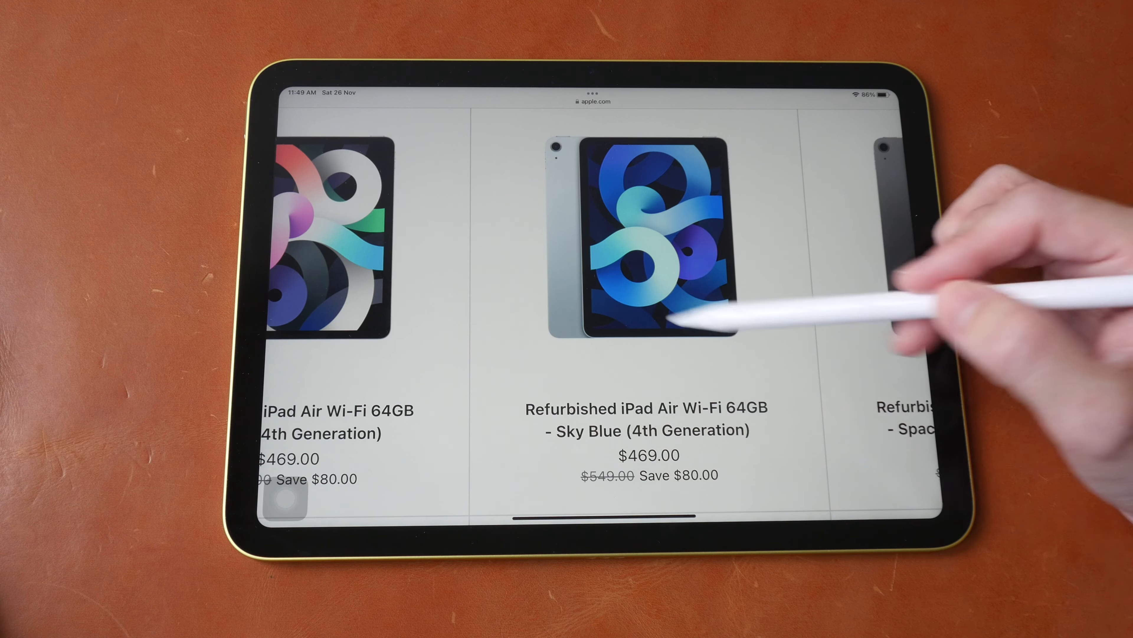
{"action": "mouse_move", "coordinate": [759, 216]}
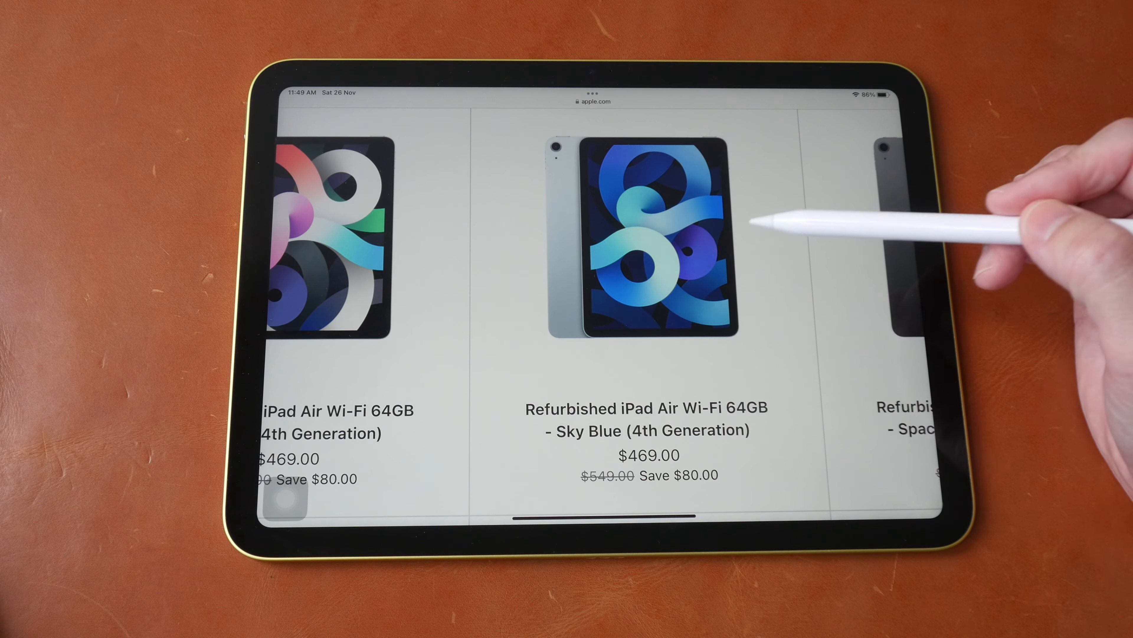